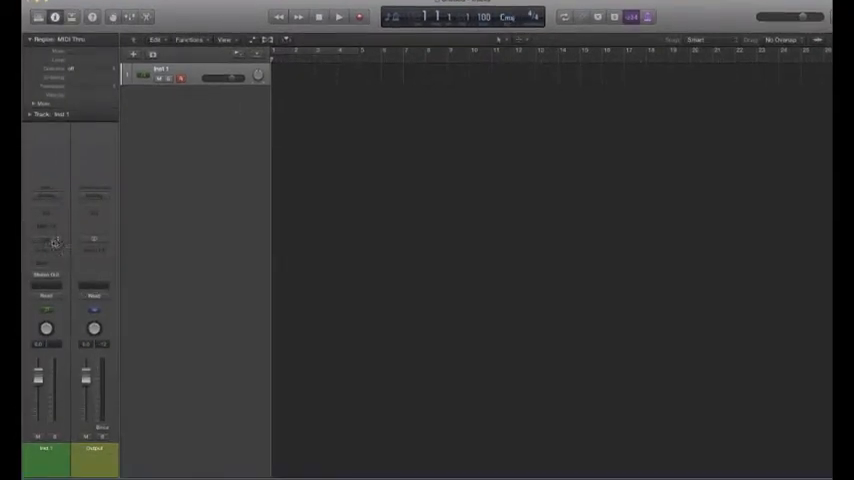
Step: Load the ES P polyphonic synth onto the software instrument track
left_click(44, 244)
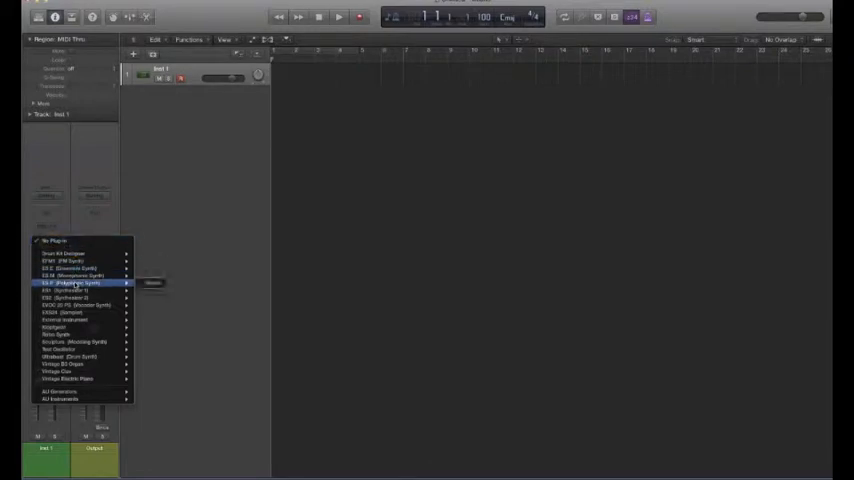
left_click(68, 284)
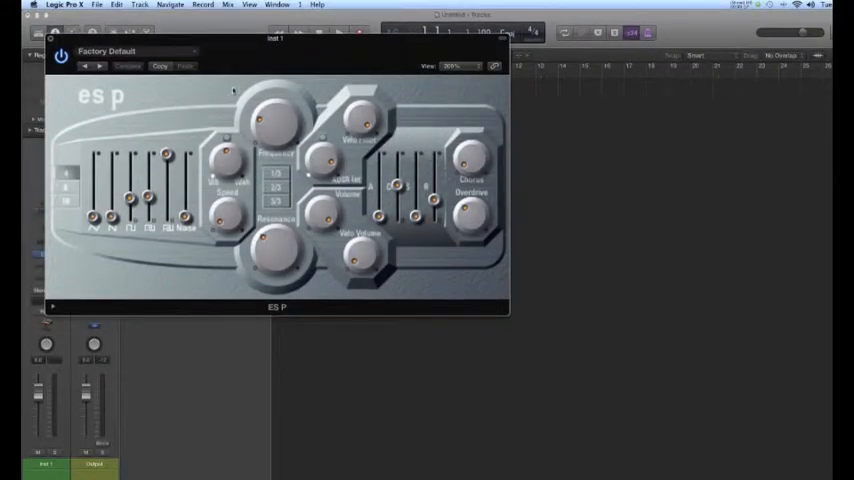
Step: Move the ES P plugin window to the upper right, clear of the tracks
left_click_drag(276, 52, 450, 64)
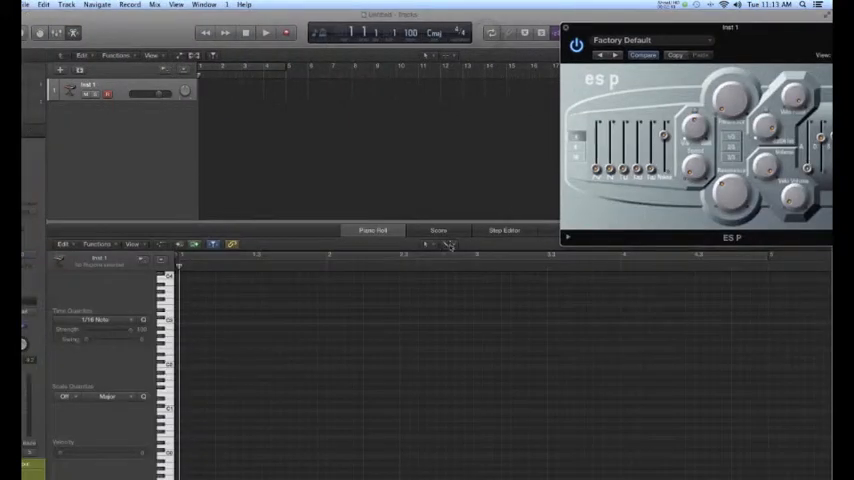
Step: Switch to the Pencil Tool and draw a first note in a new MIDI region
left_click(448, 244)
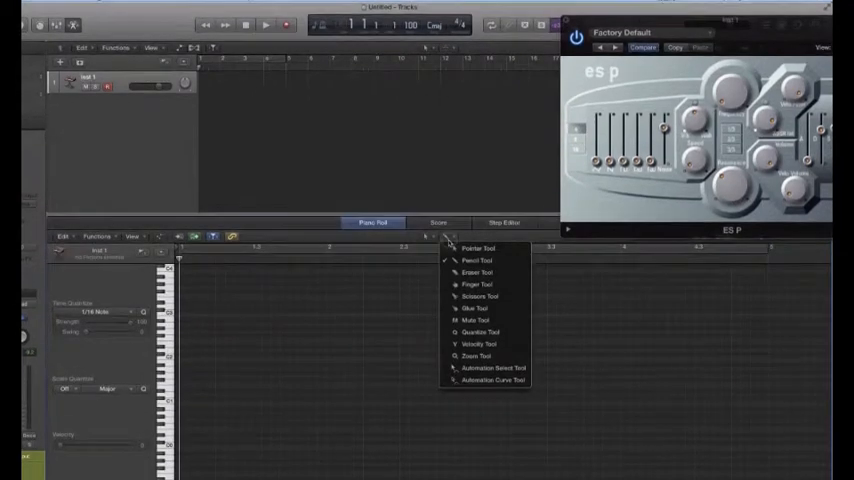
left_click(478, 248)
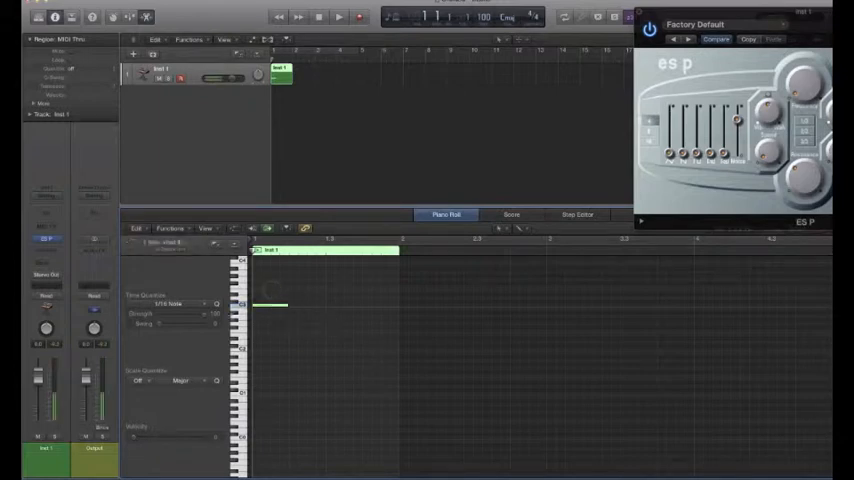
Step: Stretch the drawn note into one sustained note spanning several bars
left_click(178, 304)
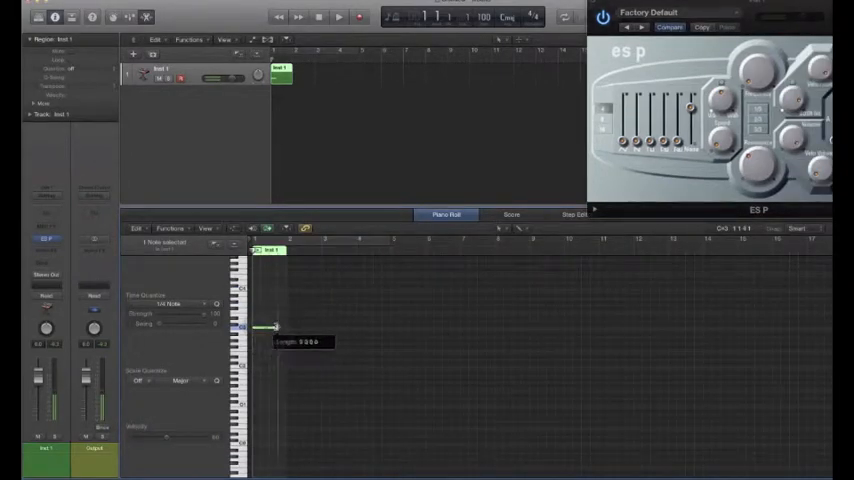
left_click_drag(272, 328, 474, 328)
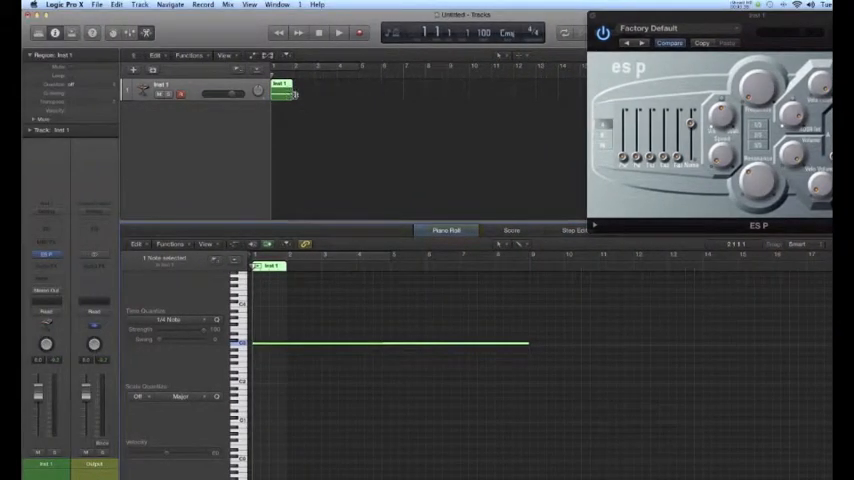
left_click_drag(296, 92, 436, 92)
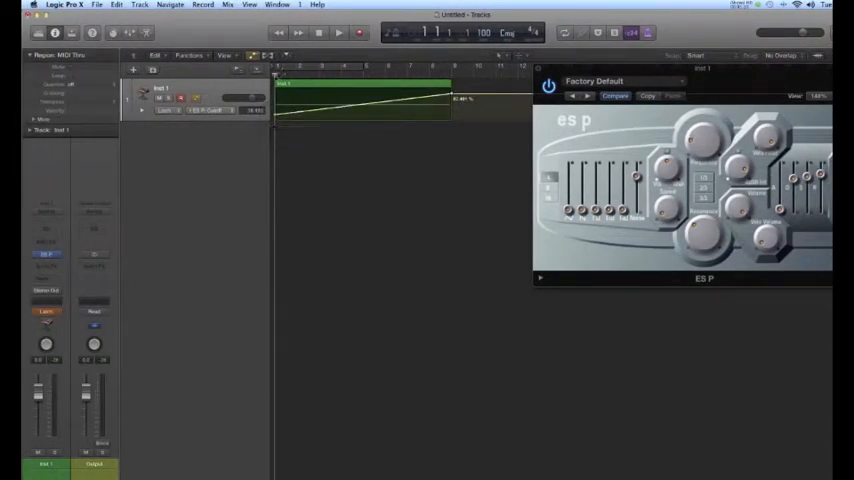
Step: Play back the region briefly to hear the rising cutoff sweep, then stop
left_click(338, 32)
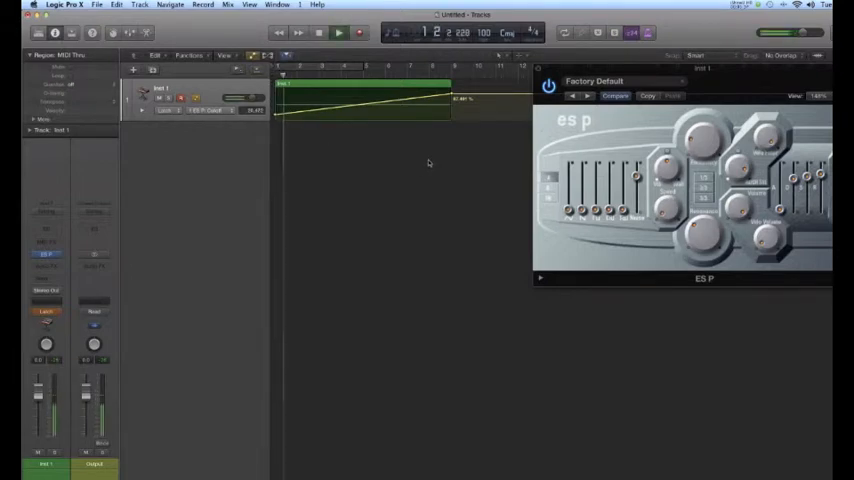
left_click(338, 32)
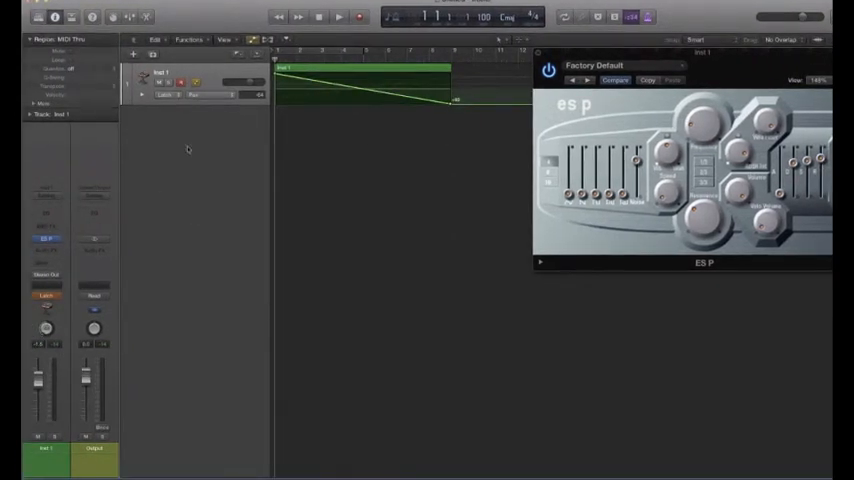
Step: Add a descending Pan automation line across the sustained-note region
left_click(338, 16)
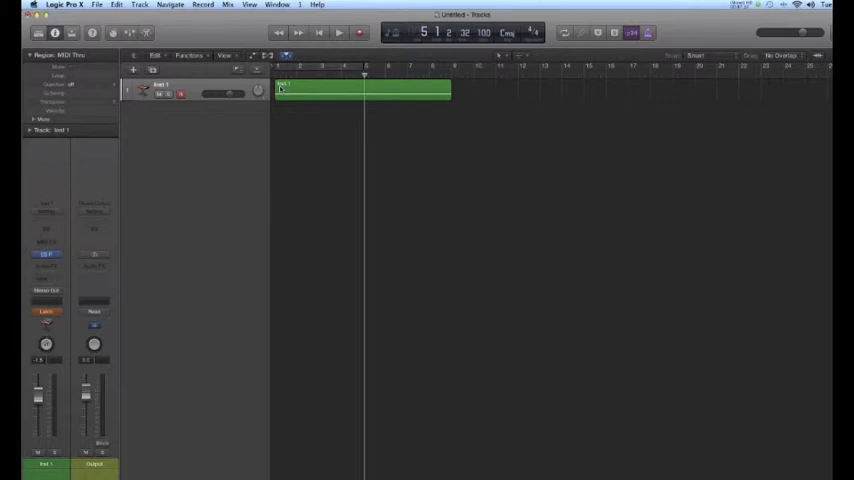
Step: Enable MIDI chase for notes and controller events in Project Settings > MIDI
left_click(96, 4)
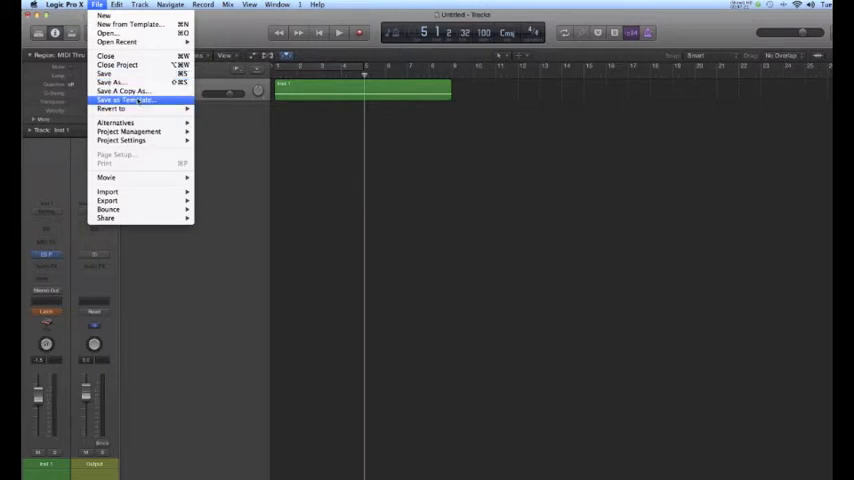
mouse_move(120, 140)
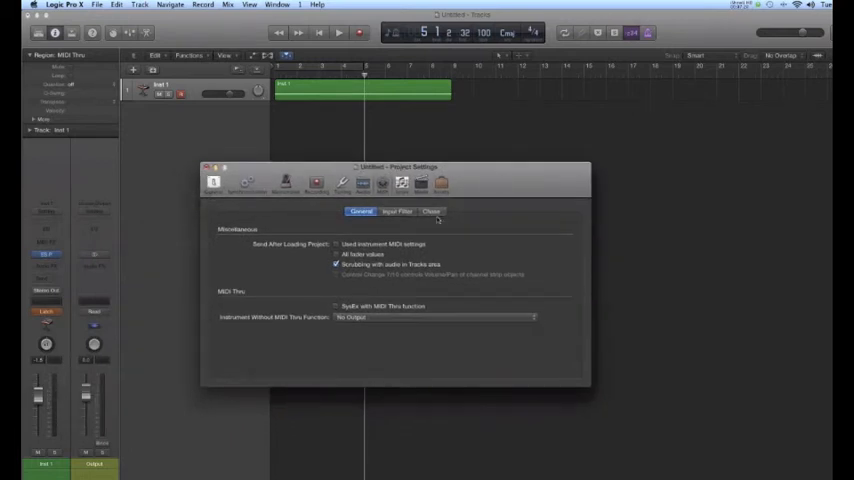
left_click(428, 212)
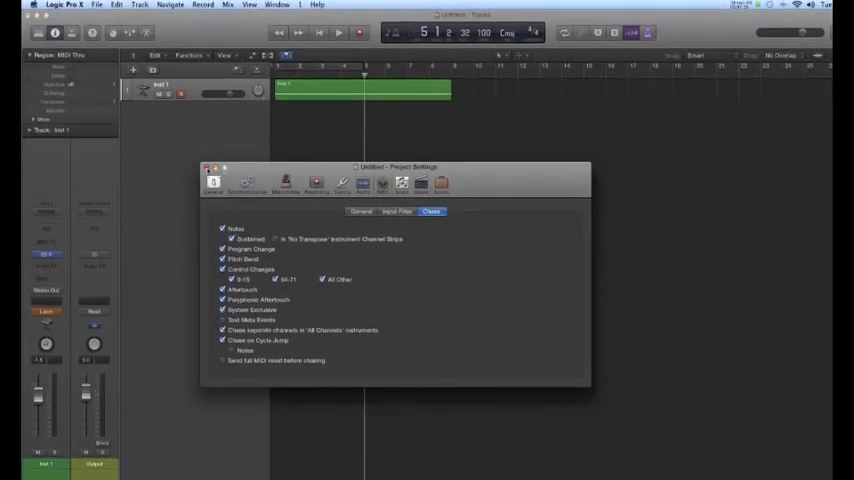
left_click(208, 168)
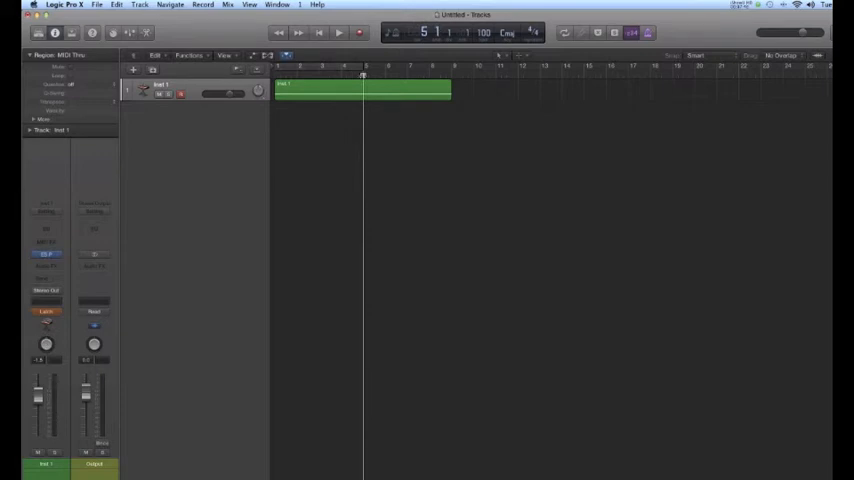
Step: Return the playhead to bar 1 at the start of the project
left_click(338, 32)
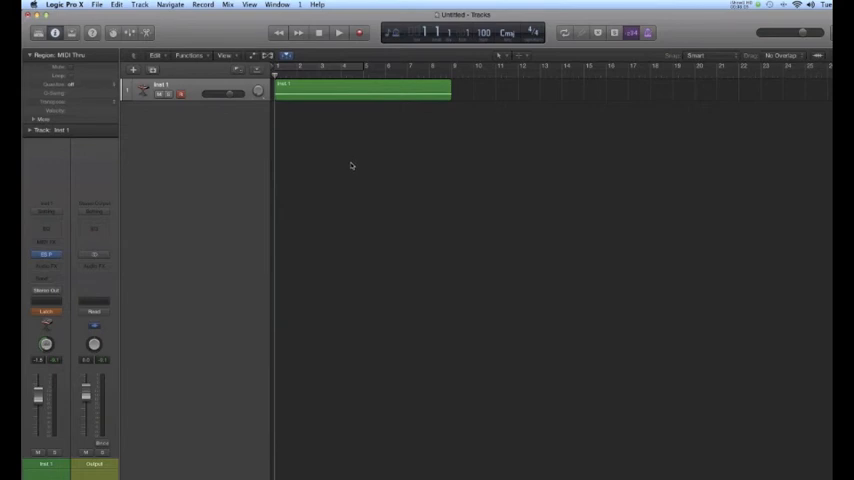
mouse_move(356, 92)
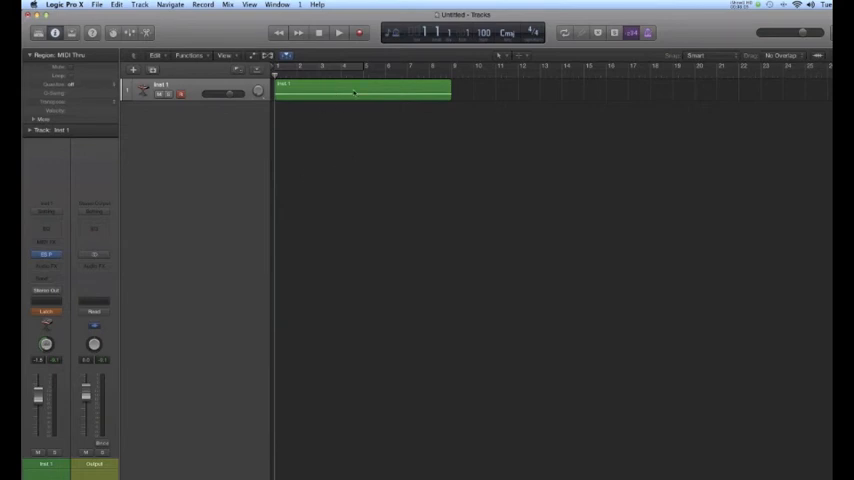